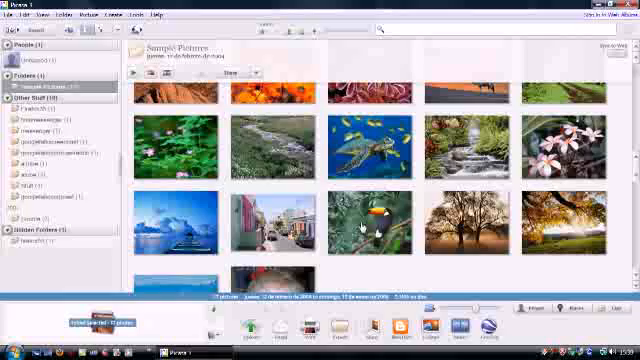
Step: Open the toucan thumbnail from Sample Pictures in Picasa's edit mode
{"action": "double_click", "coordinate": [372, 225]}
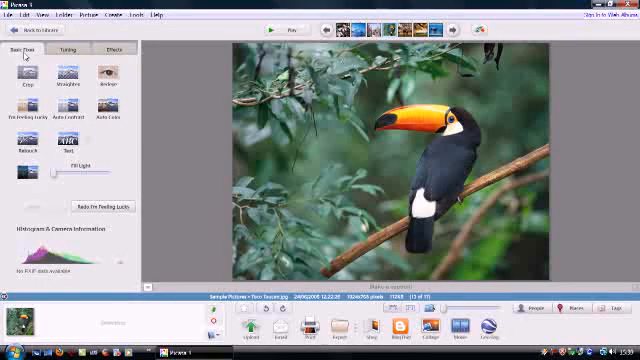
{"action": "left_click", "coordinate": [72, 48]}
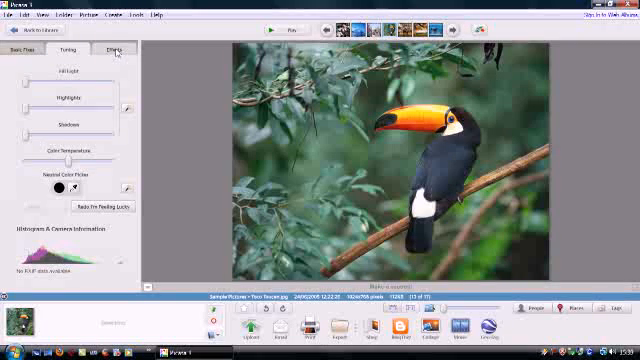
{"action": "left_click", "coordinate": [117, 51]}
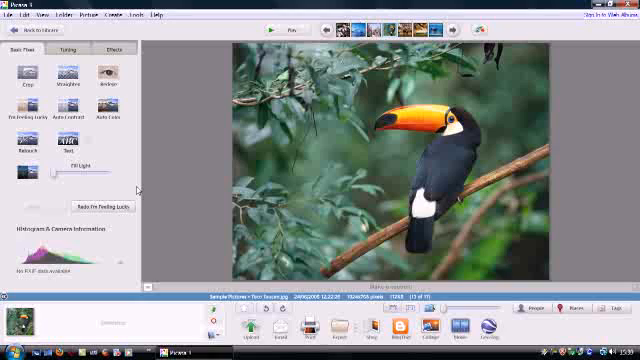
{"action": "mouse_move", "coordinate": [38, 85]}
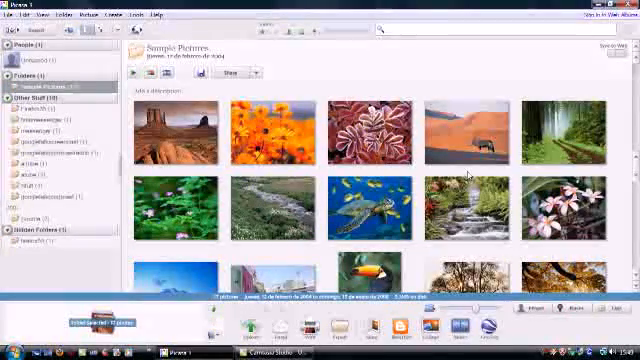
Step: Scroll down the library and open the smiling girl's portrait in edit mode
{"action": "scroll", "scroll_direction": "down", "scroll_amount": 3}
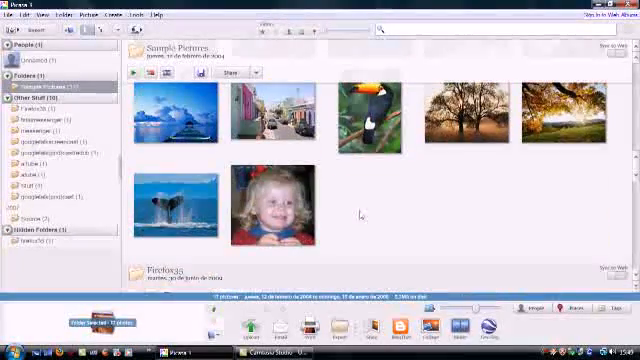
{"action": "double_click", "coordinate": [277, 205]}
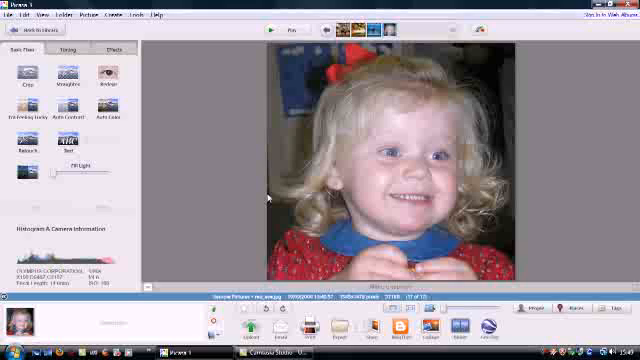